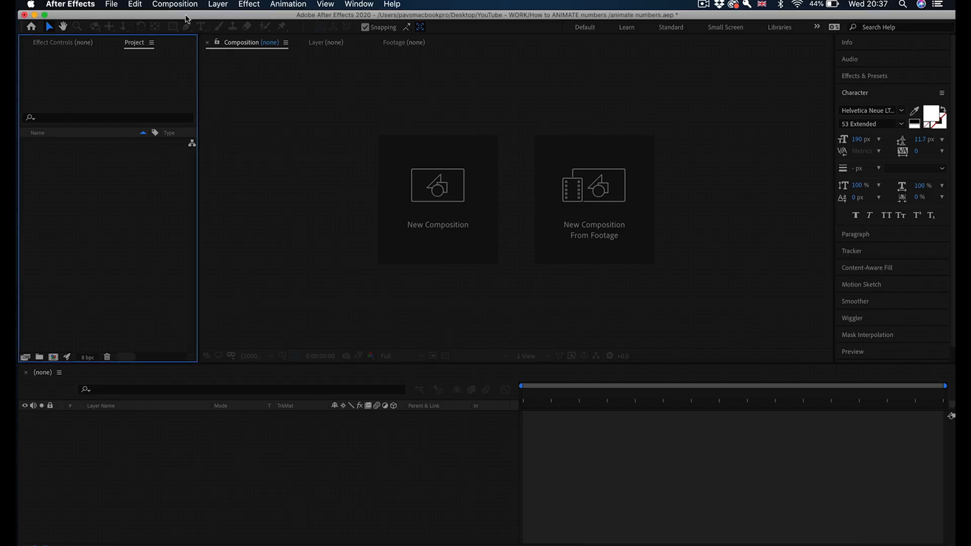
- Create a new 1920×1080 composition with default settings
left_click(174, 4)
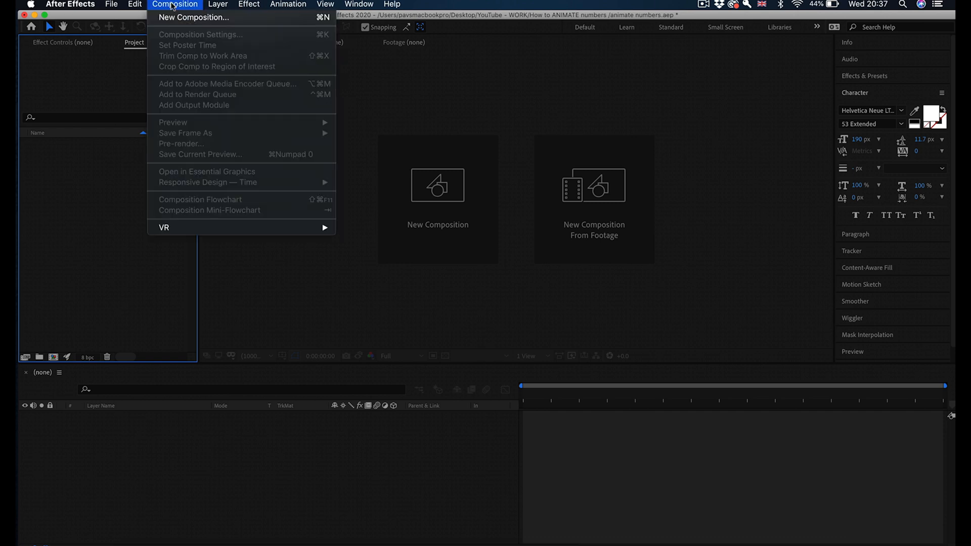
left_click(193, 17)
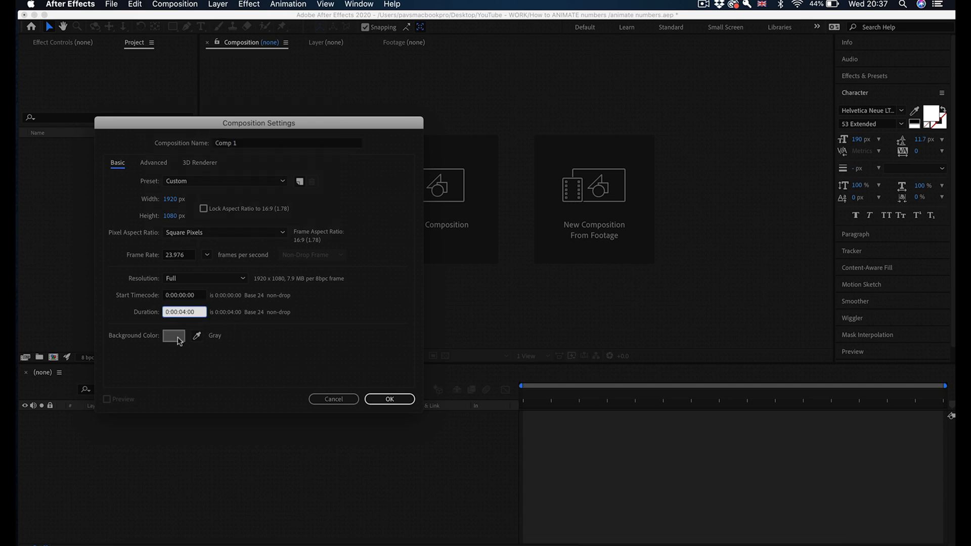
left_click(388, 398)
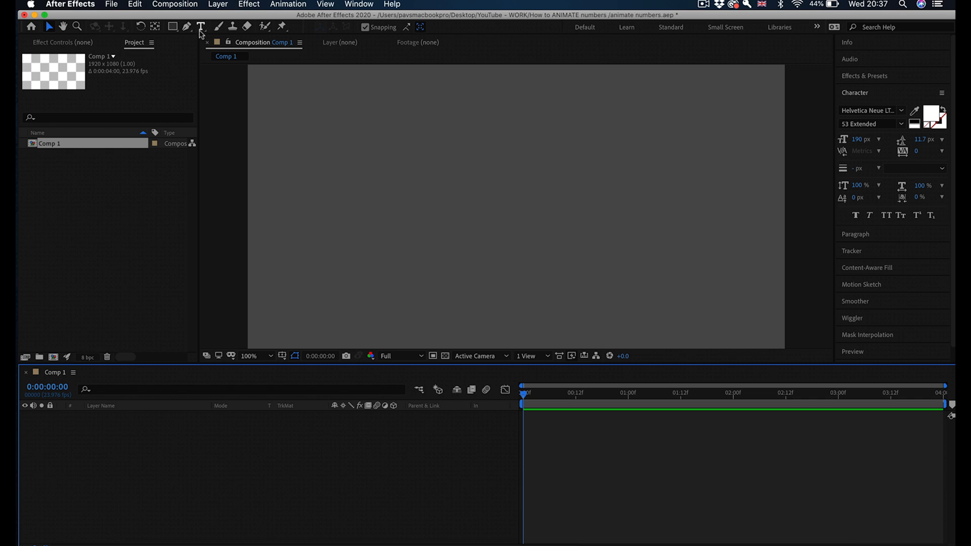
- Add a text layer on the canvas reading 100
left_click(454, 192)
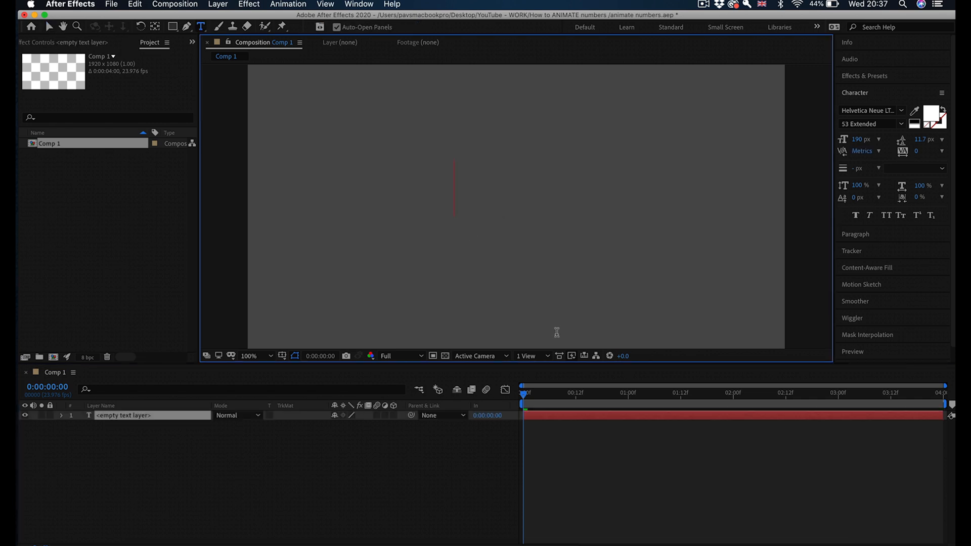
type("100")
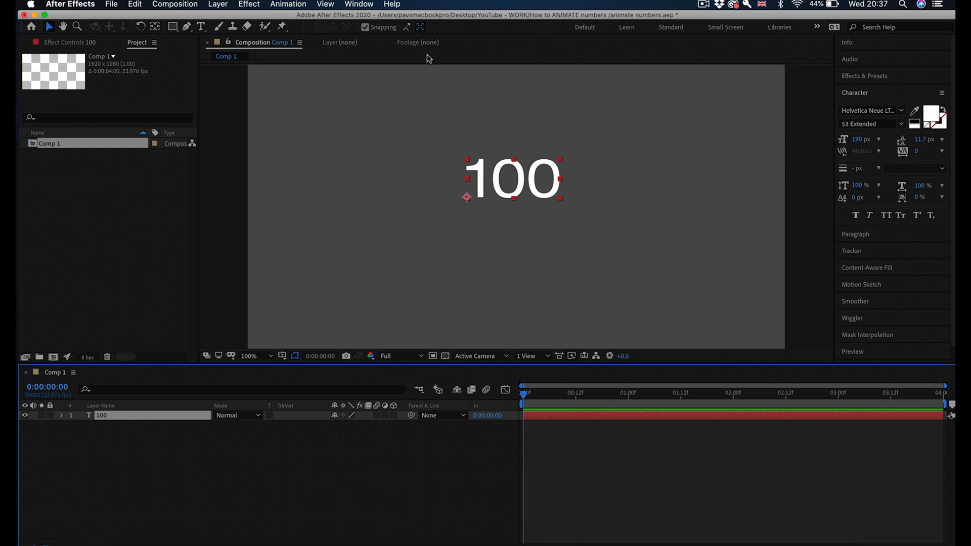
- Find and apply the Slider Control effect to the 100 text layer
left_click(249, 4)
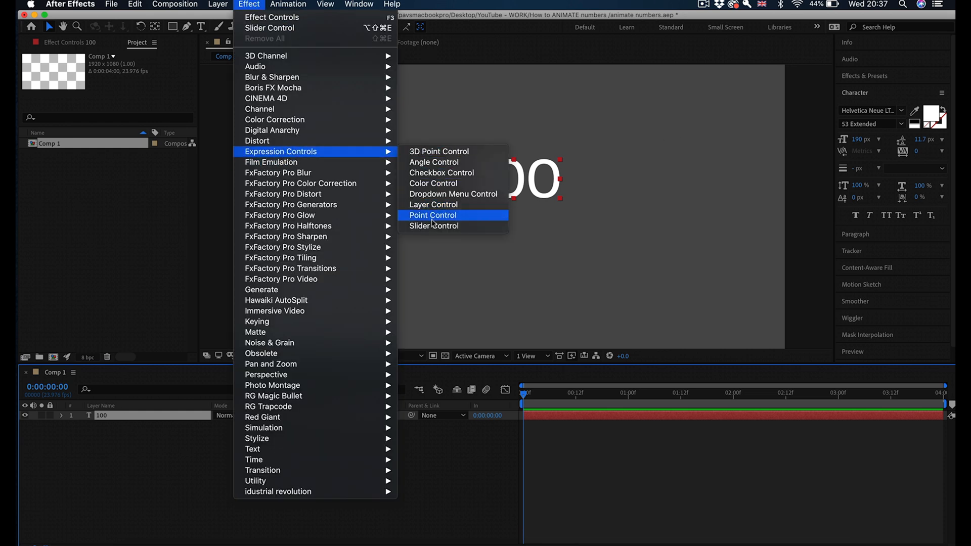
left_click(433, 215)
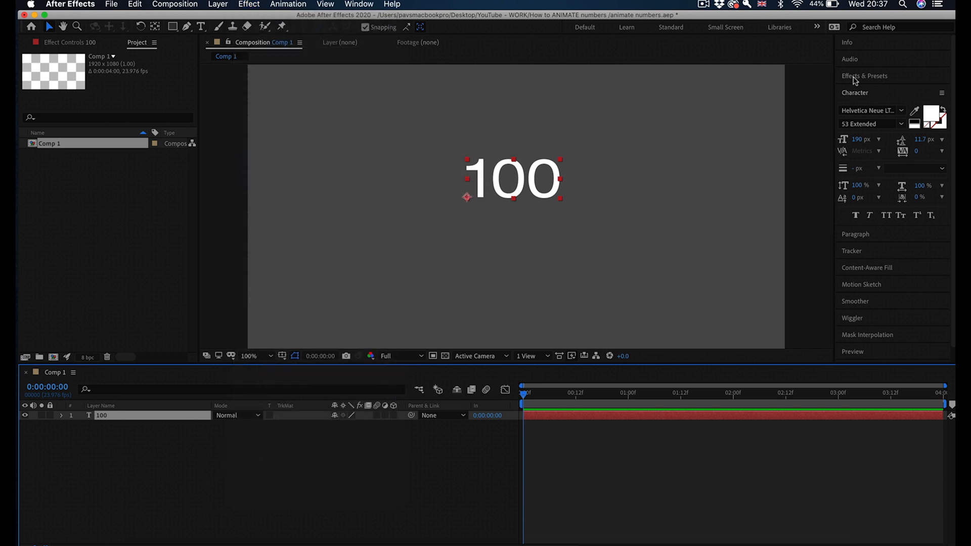
type("slider")
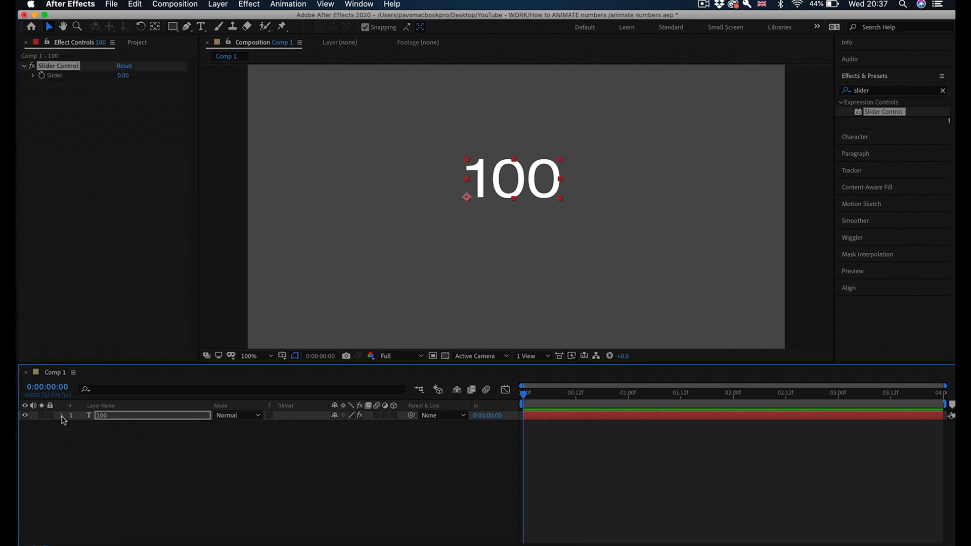
- Reveal the layer's Text and Effects property groups in the timeline
left_click(62, 416)
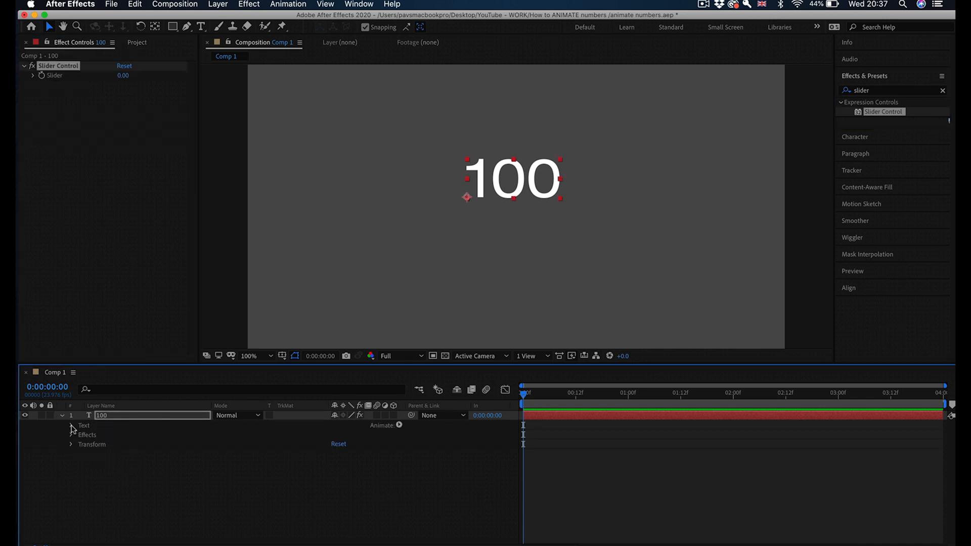
left_click(82, 425)
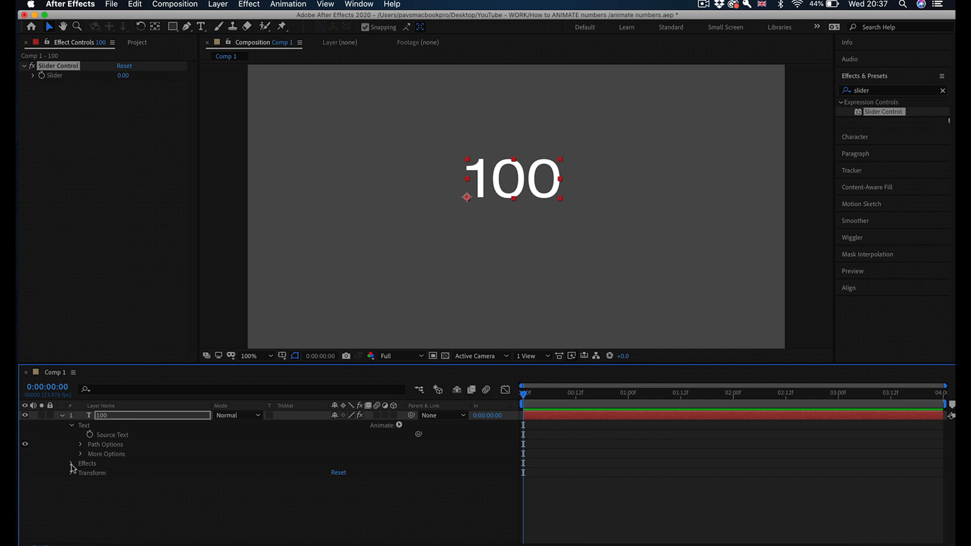
left_click(72, 465)
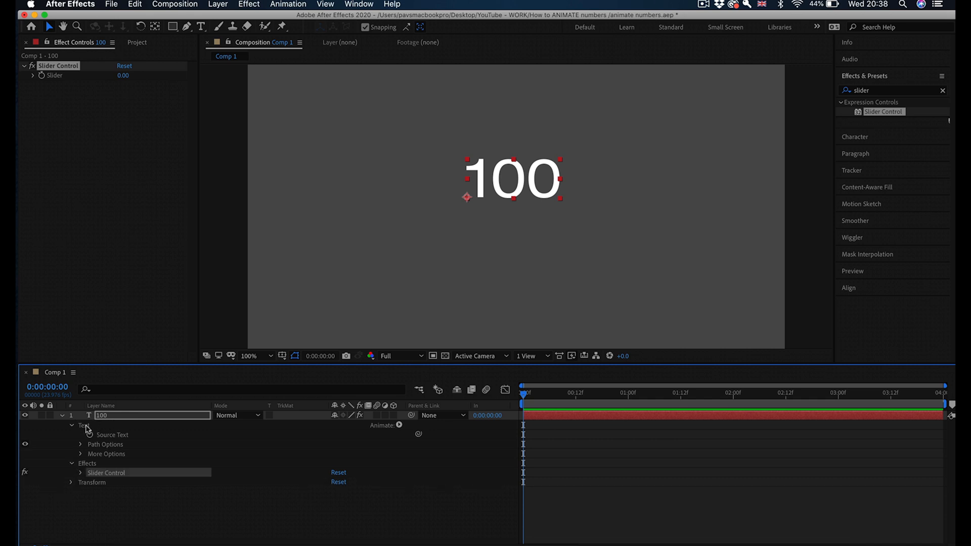
mouse_move(90, 440)
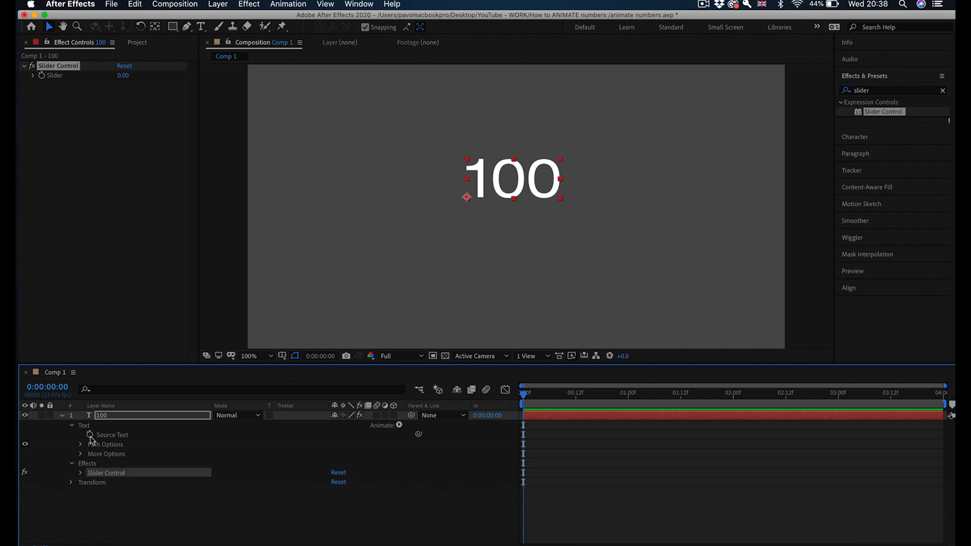
- Add an expression to the Source Text property
left_click(112, 434)
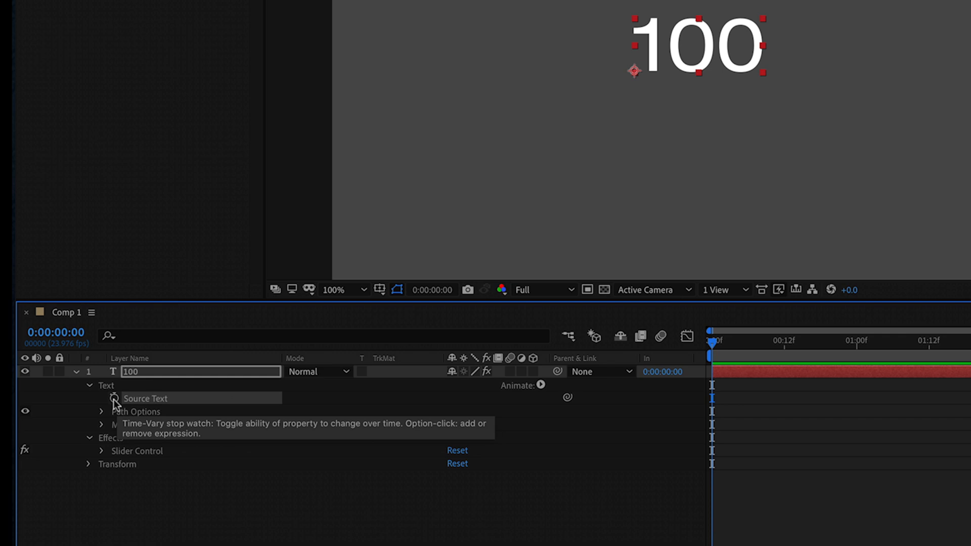
left_click(113, 398)
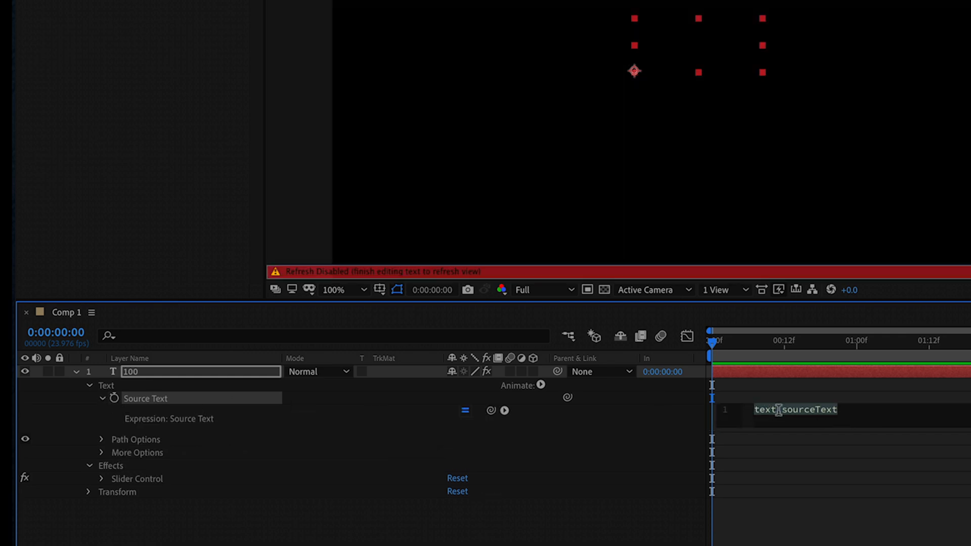
type(".")
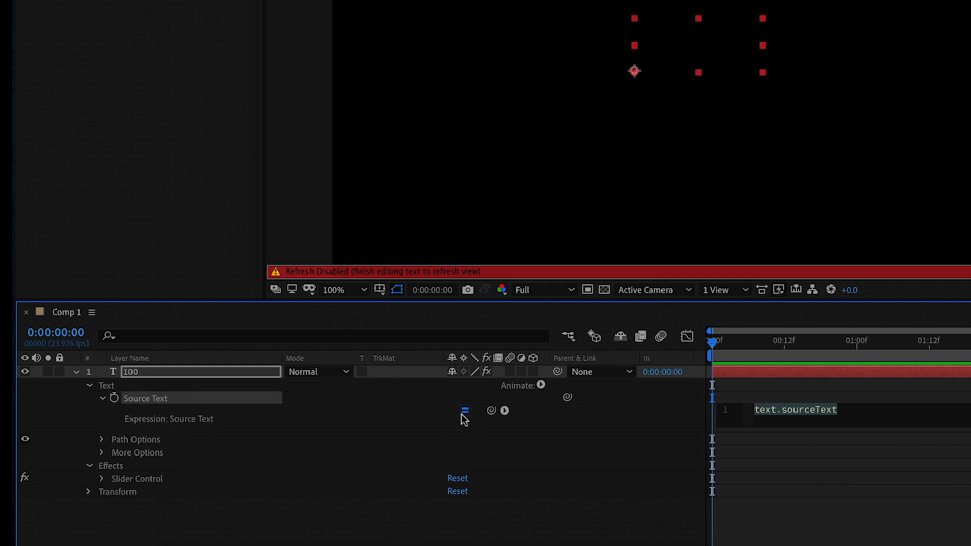
mouse_move(490, 412)
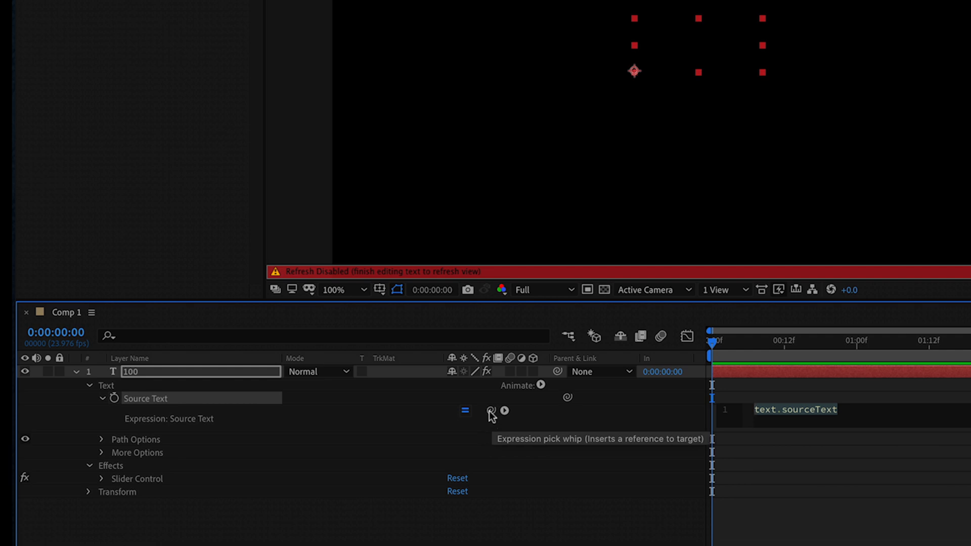
- Pick-whip the Source Text expression to the Slider value so the text follows it
left_click_drag(492, 411, 423, 435)
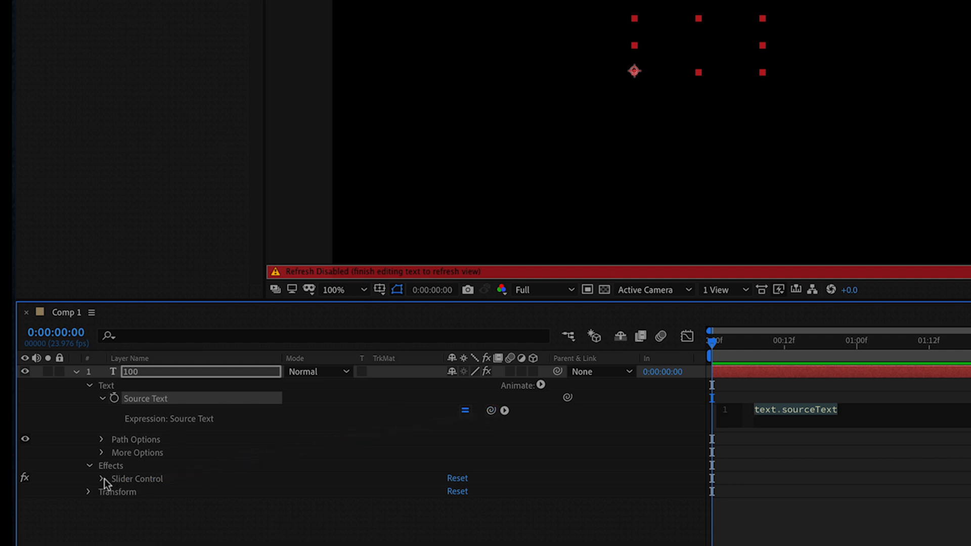
left_click(101, 478)
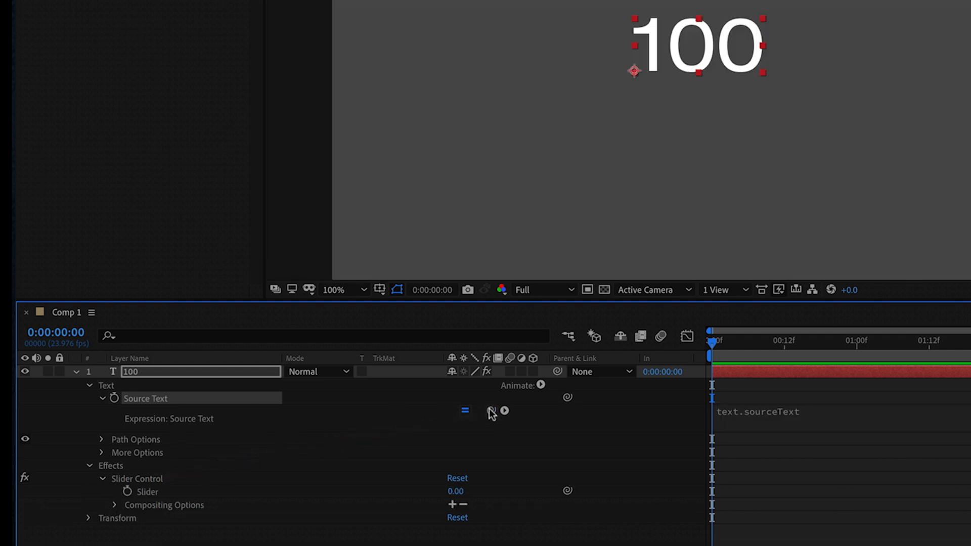
left_click_drag(491, 410, 145, 492)
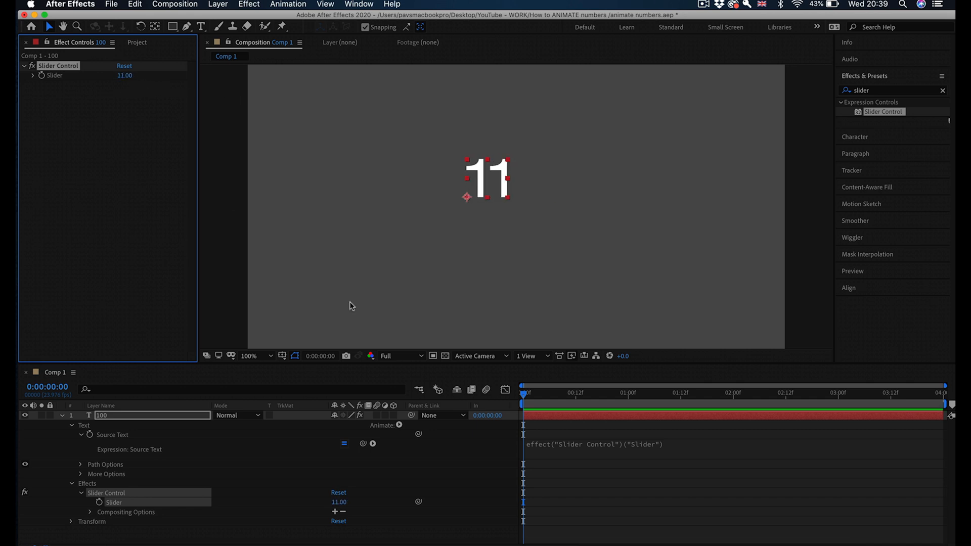
mouse_move(38, 473)
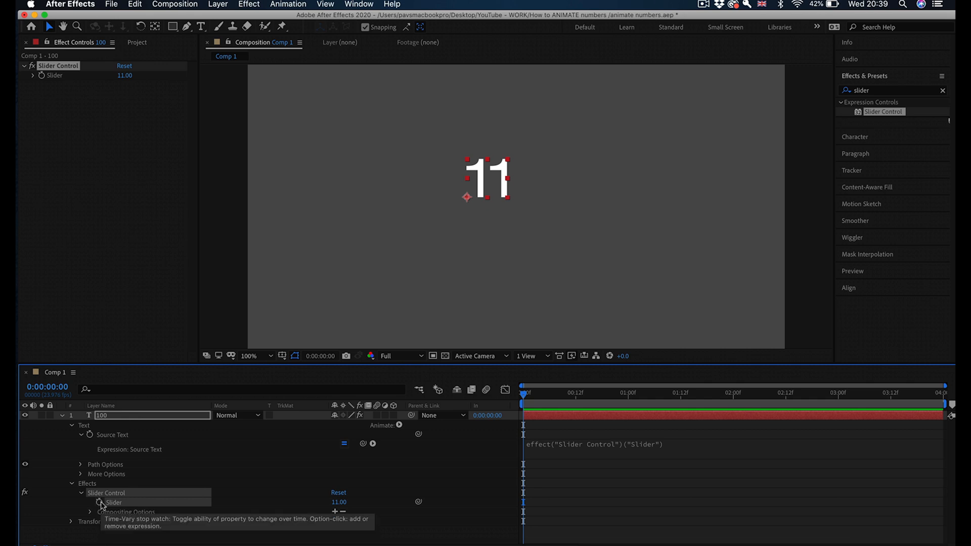
- Keyframe the slider at time 0 and near three seconds with a higher value
left_click(98, 502)
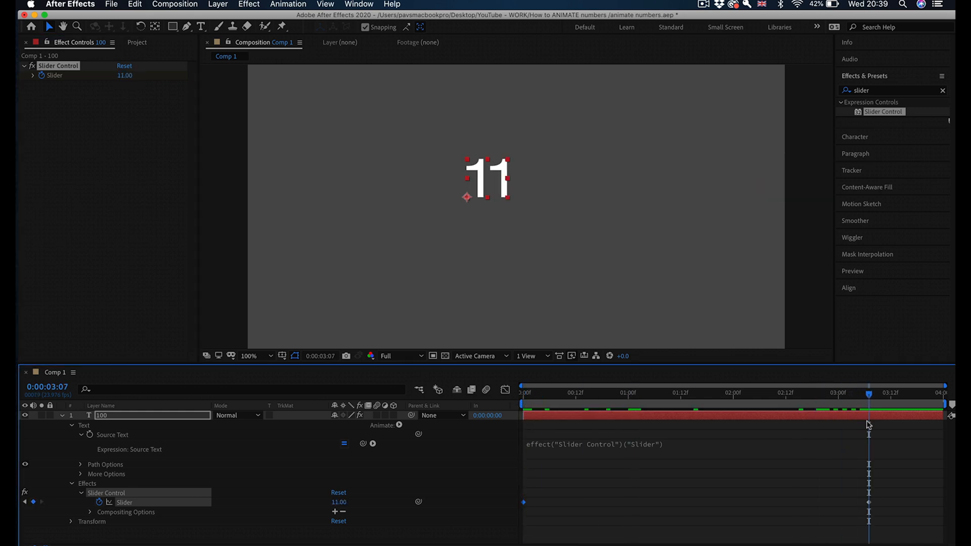
double_click(125, 75)
type(".")
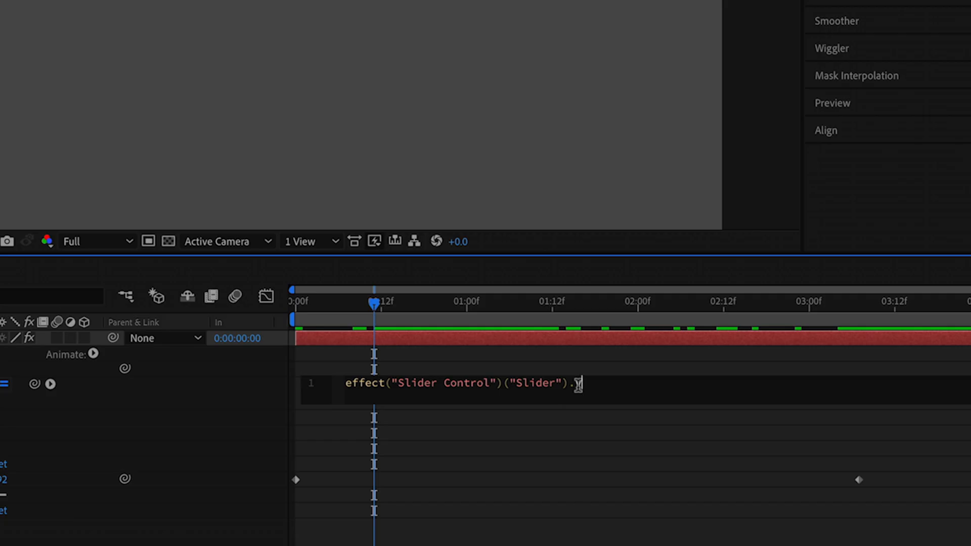
- End the expression with .value.toFixed(0) so the count shows whole numbers, and preview it
type("value")
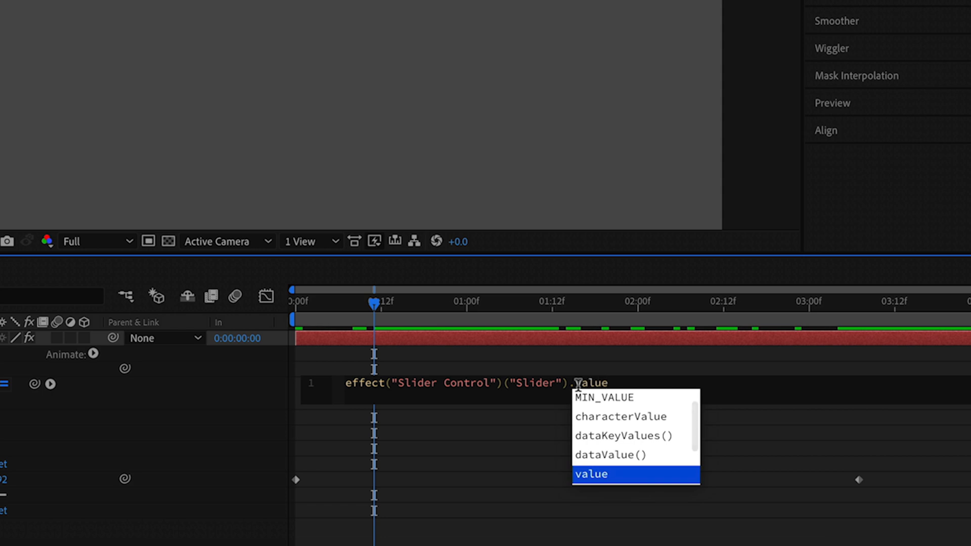
type(".toFixed(1")
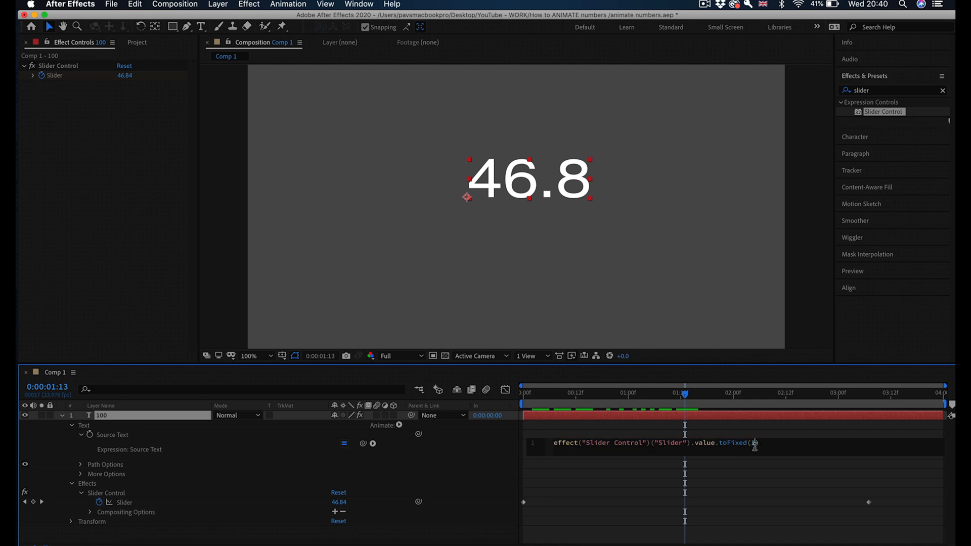
left_click(656, 393)
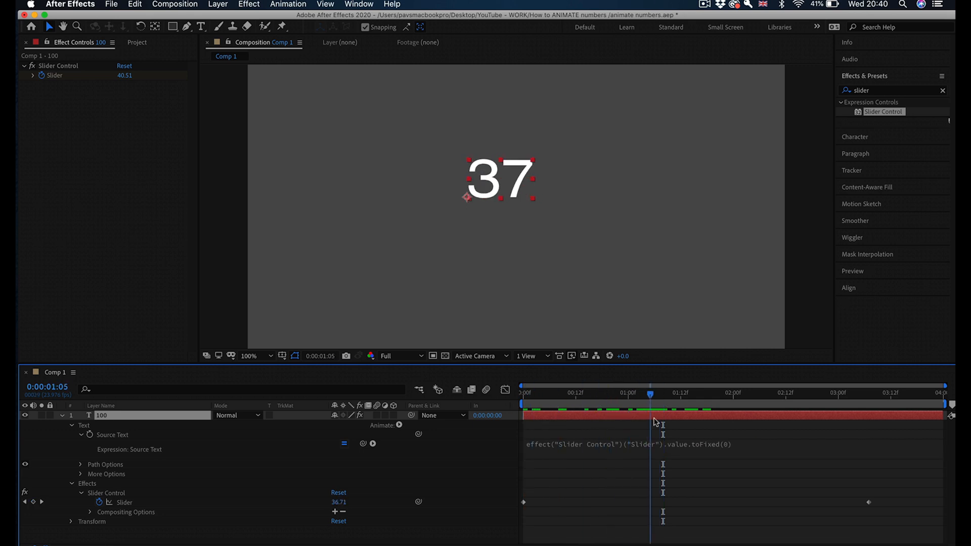
left_click(522, 392)
type("\"£\"+")
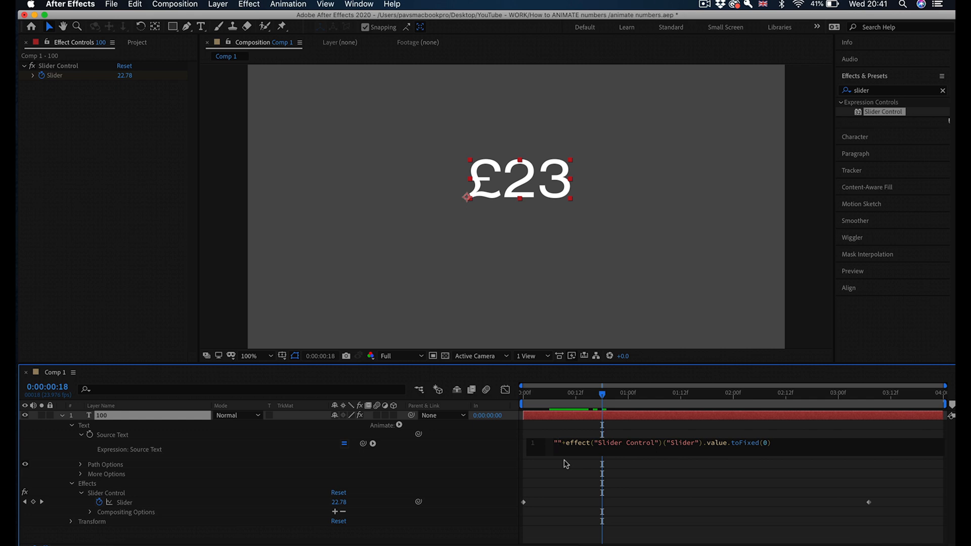
- Append +" meters" to the expression so the counter reads like '0 meters'
type("number")
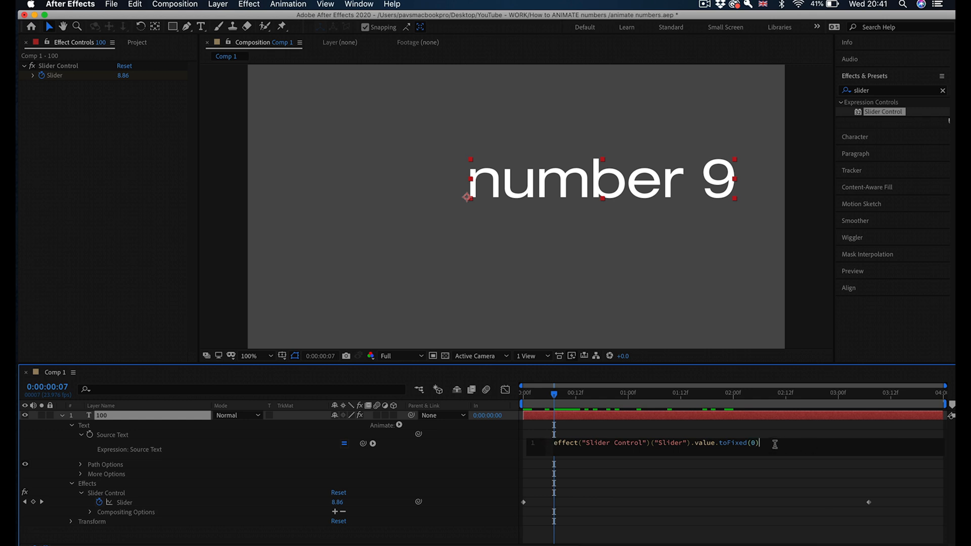
type("+\"")
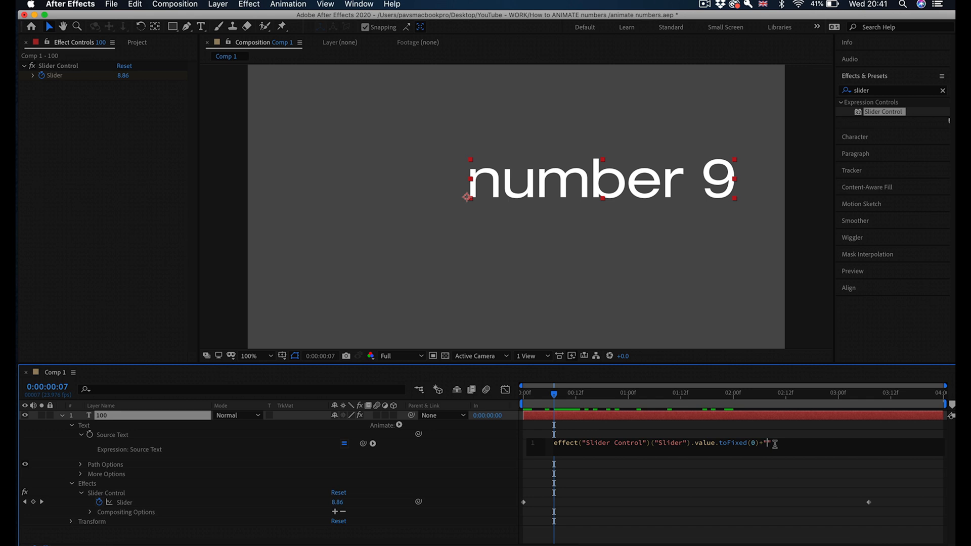
type("meters")
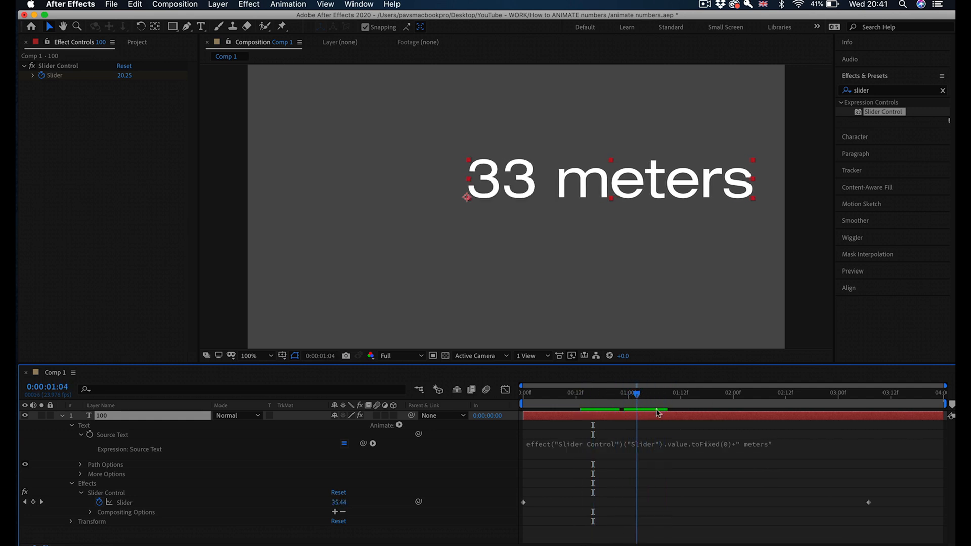
left_click(523, 392)
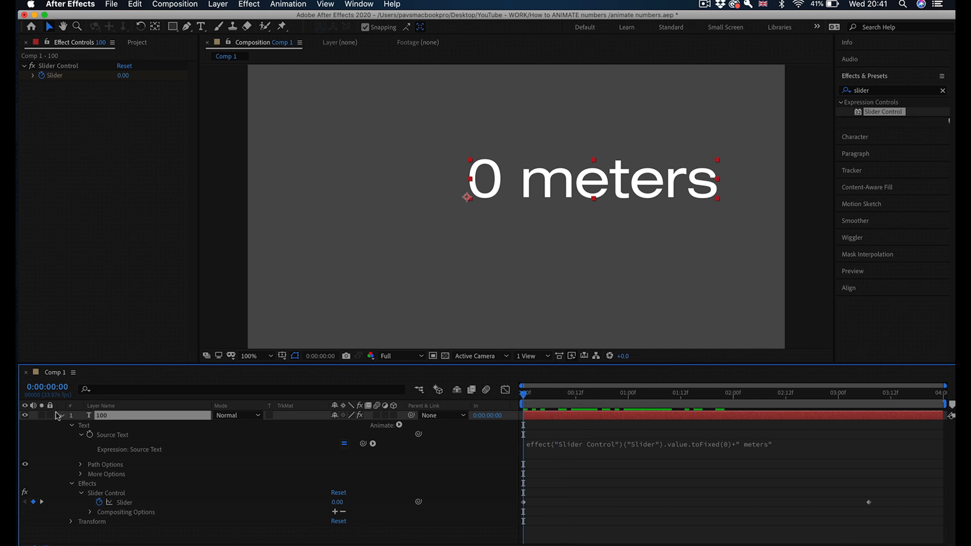
- Set the slider's end keyframe value to 50 with Easy Ease on the final keyframe
left_click(55, 416)
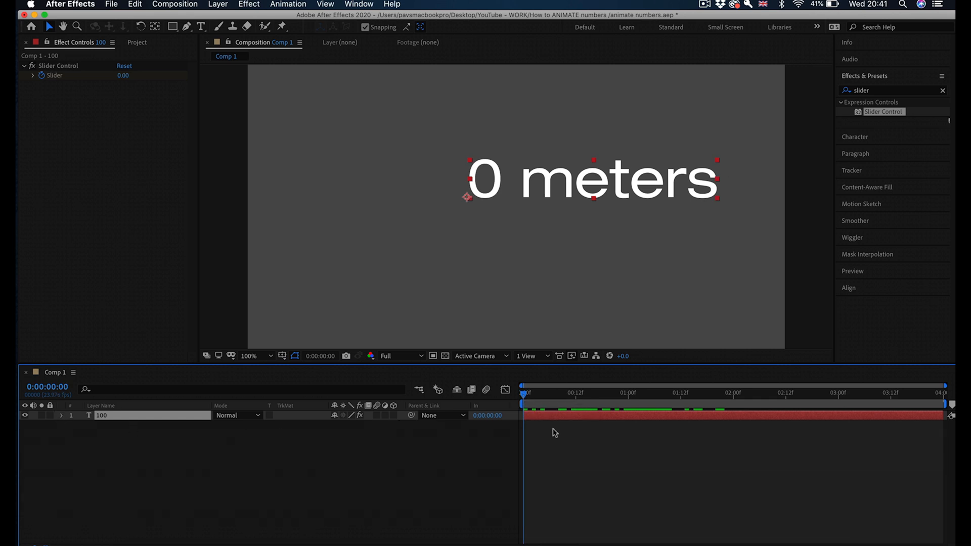
left_click(668, 393)
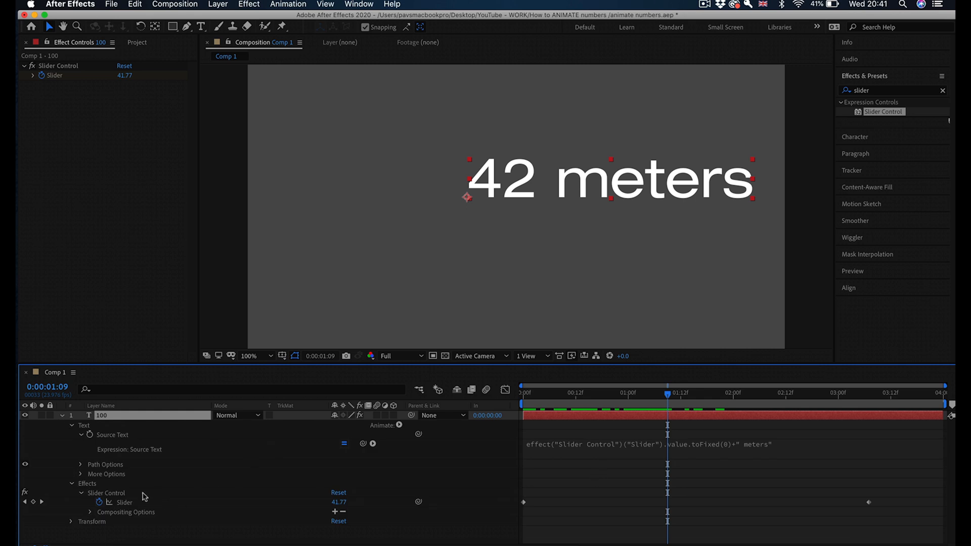
left_click(522, 392)
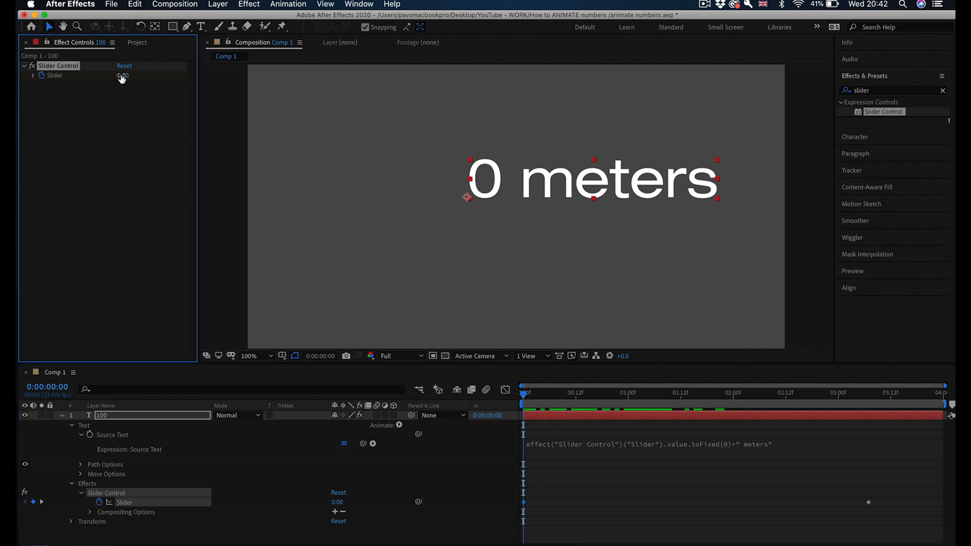
left_click(123, 76)
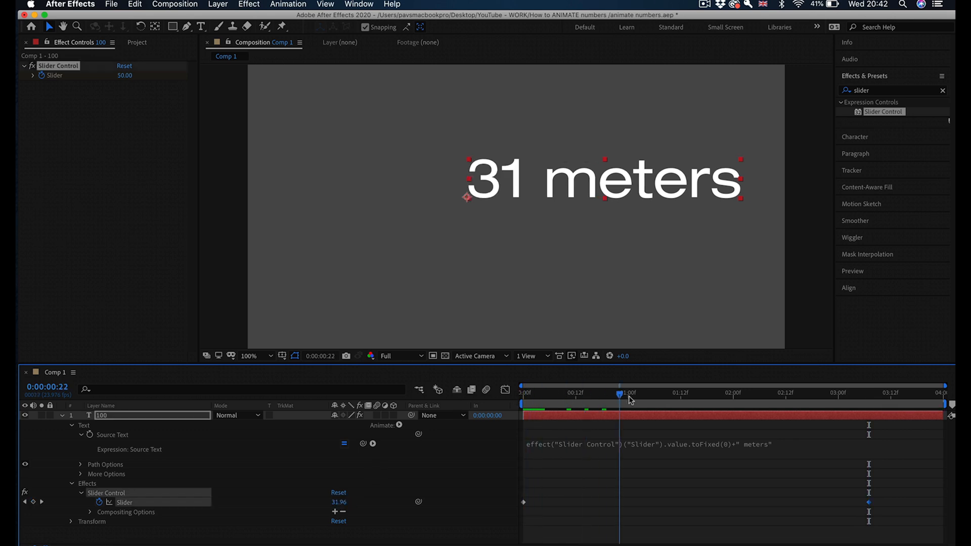
- Scrub the timeline to confirm the count reaches 50 meters near three seconds
left_click_drag(619, 393, 851, 392)
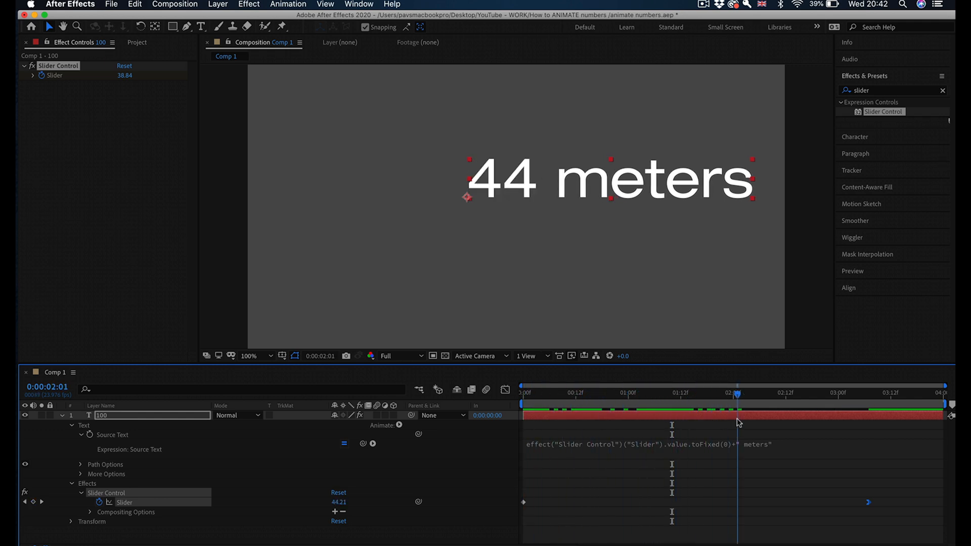
left_click(848, 393)
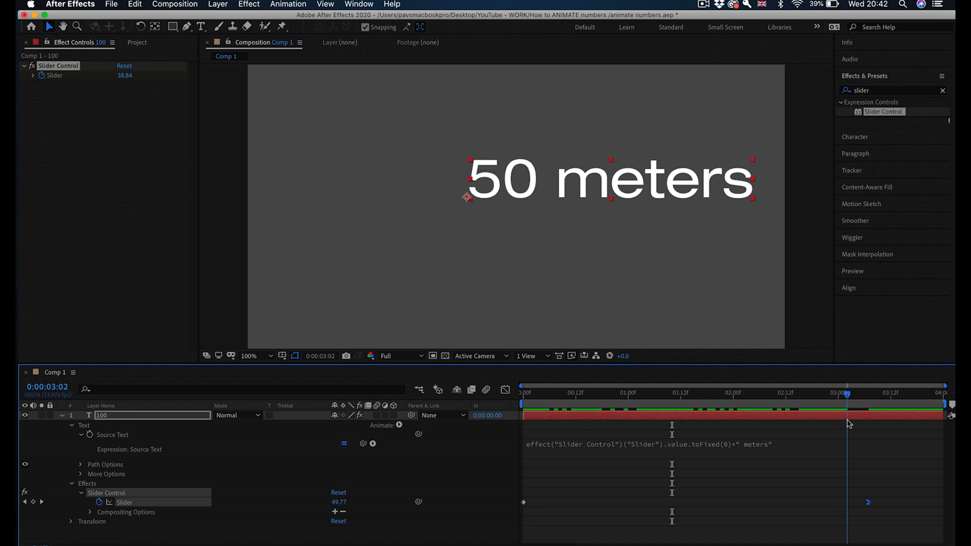